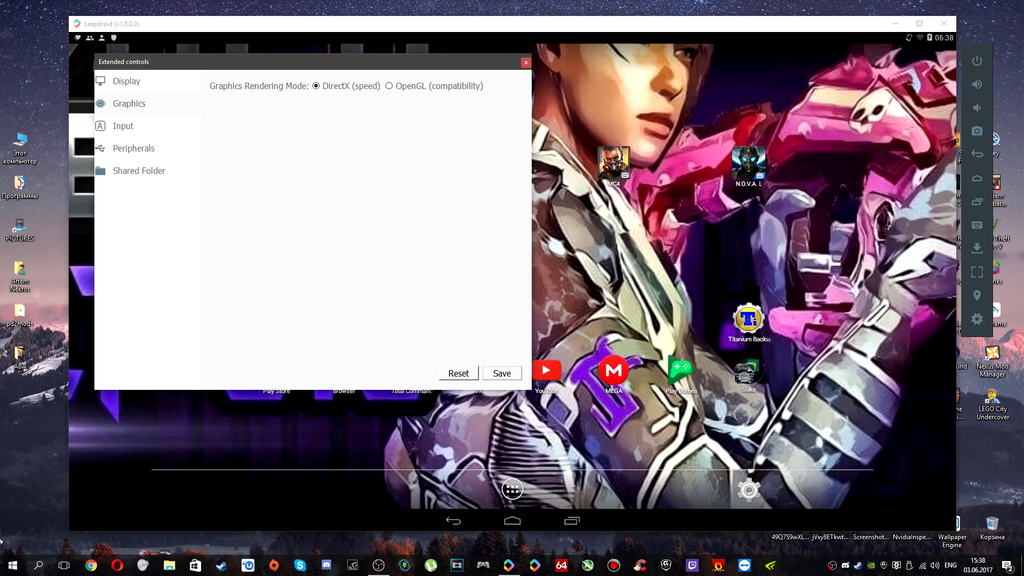
Step: Save DirectX as the rendering mode and leave the extended settings
left_click(501, 374)
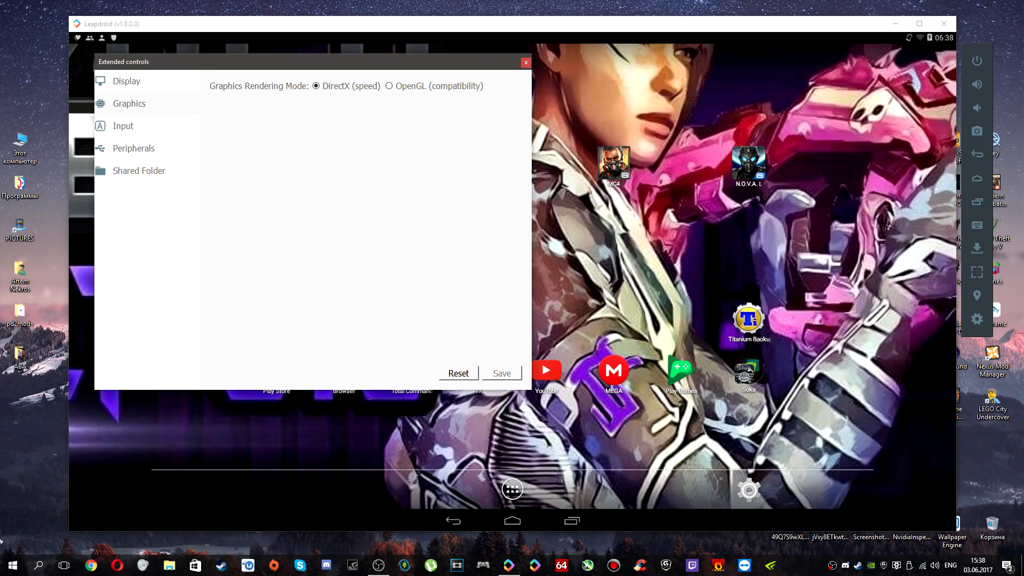
left_click(526, 61)
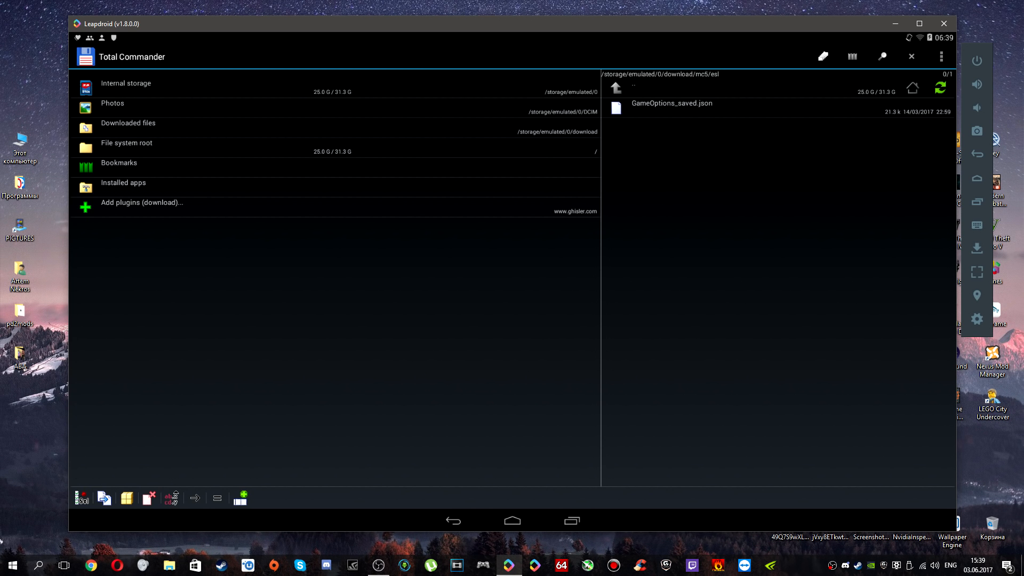
Step: Browse to the Android file system root, allowing a read/write remount
left_click(126, 142)
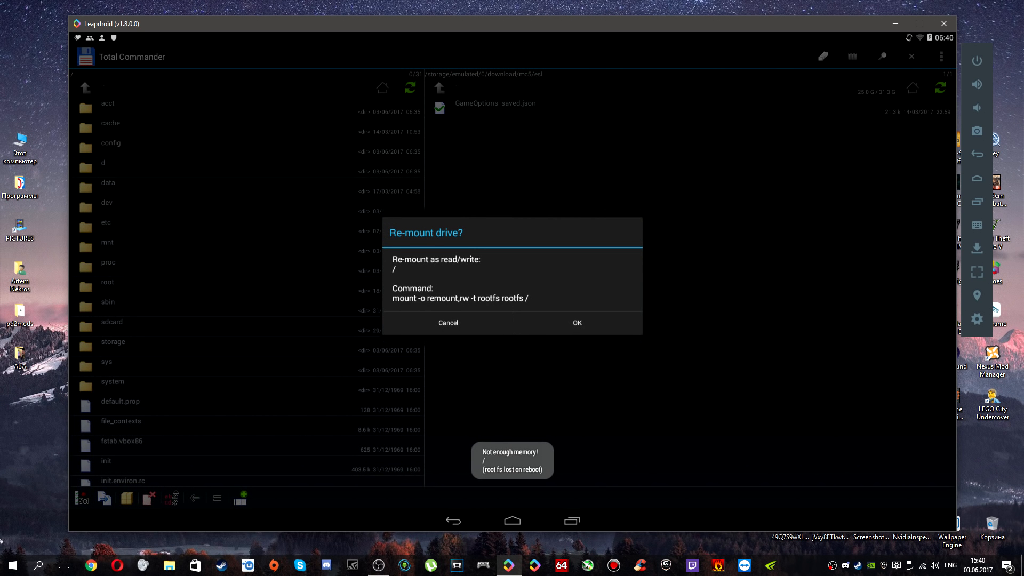
left_click(576, 323)
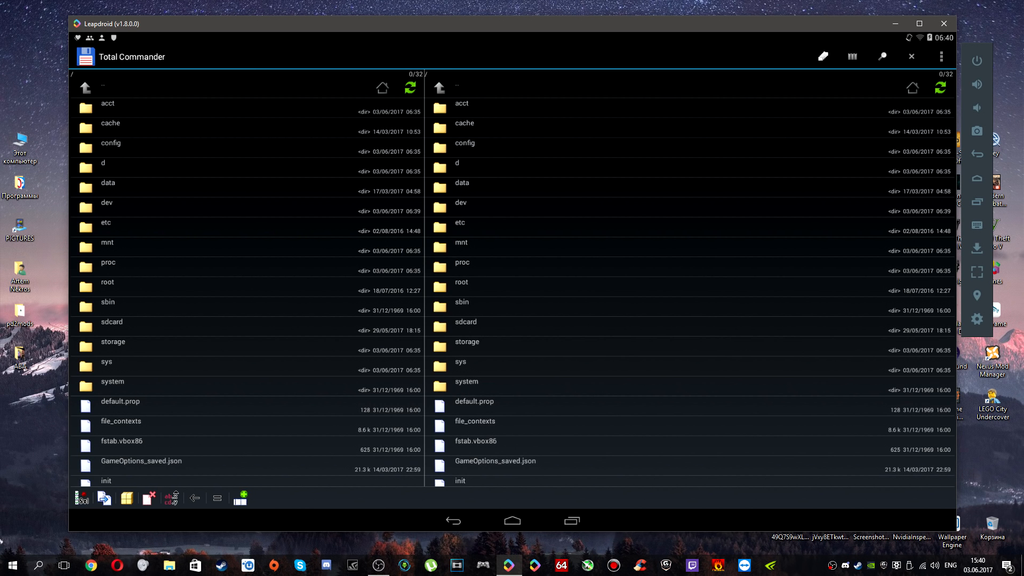
Step: Overwrite GameOptions_saved.json in com.gameloft.android.ANMP.GloftM5HM/files, dismissing the copy error
double_click(461, 183)
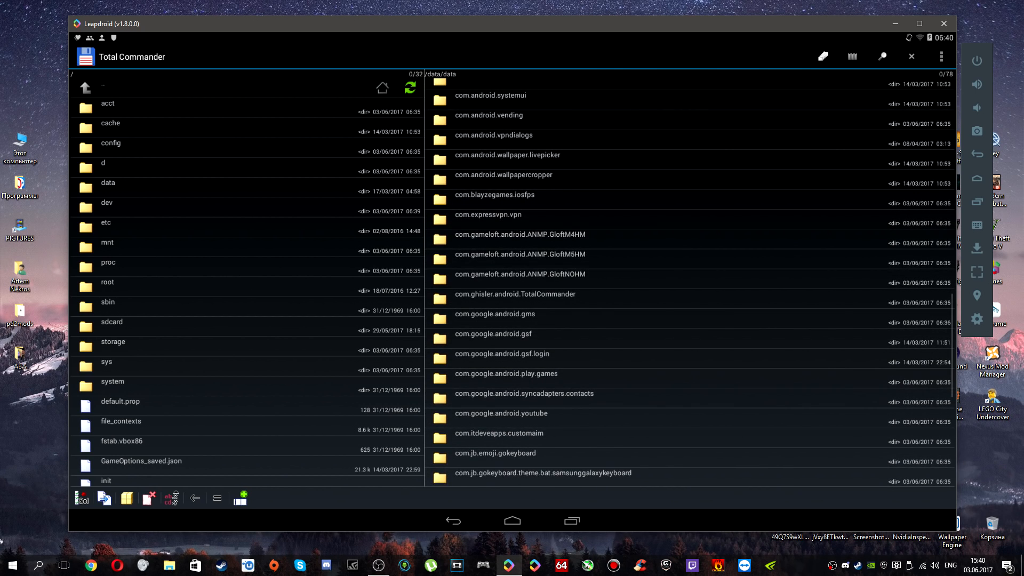
double_click(523, 254)
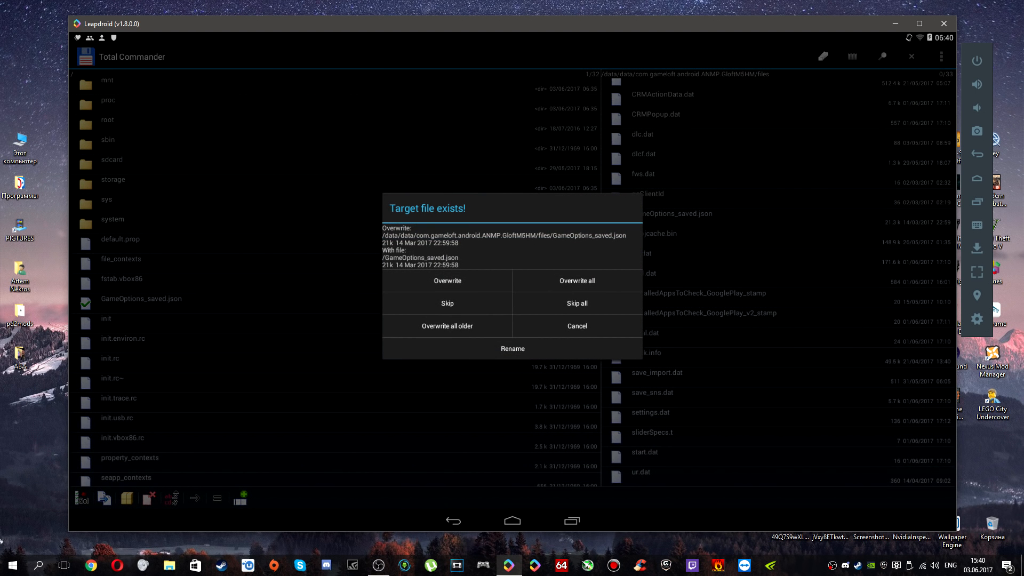
left_click(447, 281)
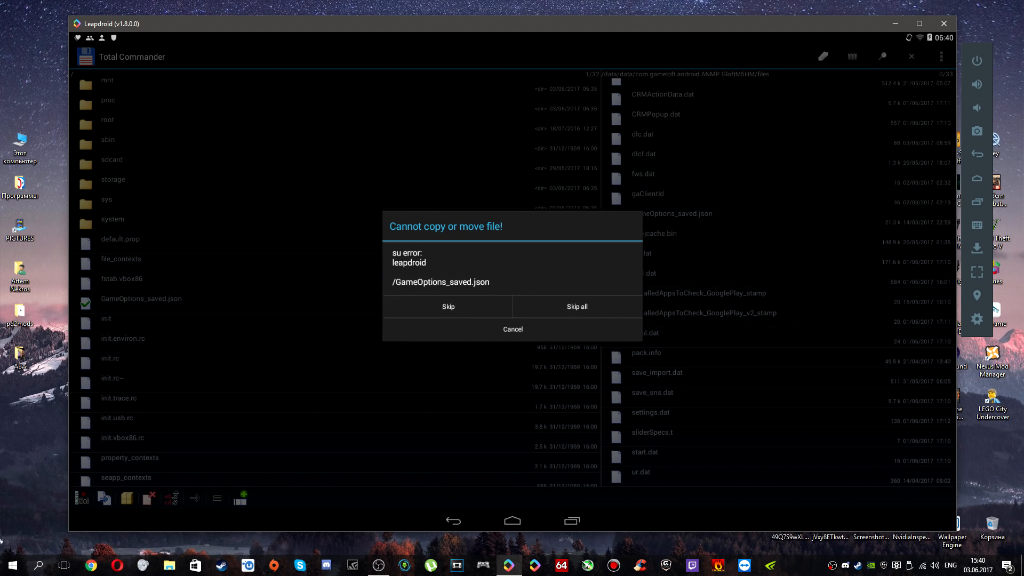
left_click(513, 329)
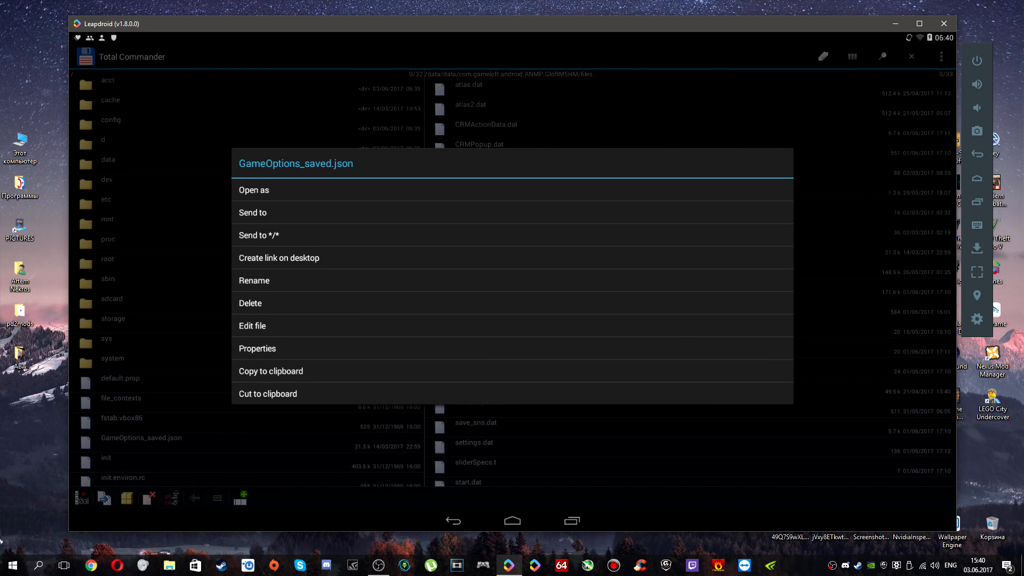
Step: Give GameOptions_saved.json read, write, execute for everyone (777) via Properties
left_click(257, 347)
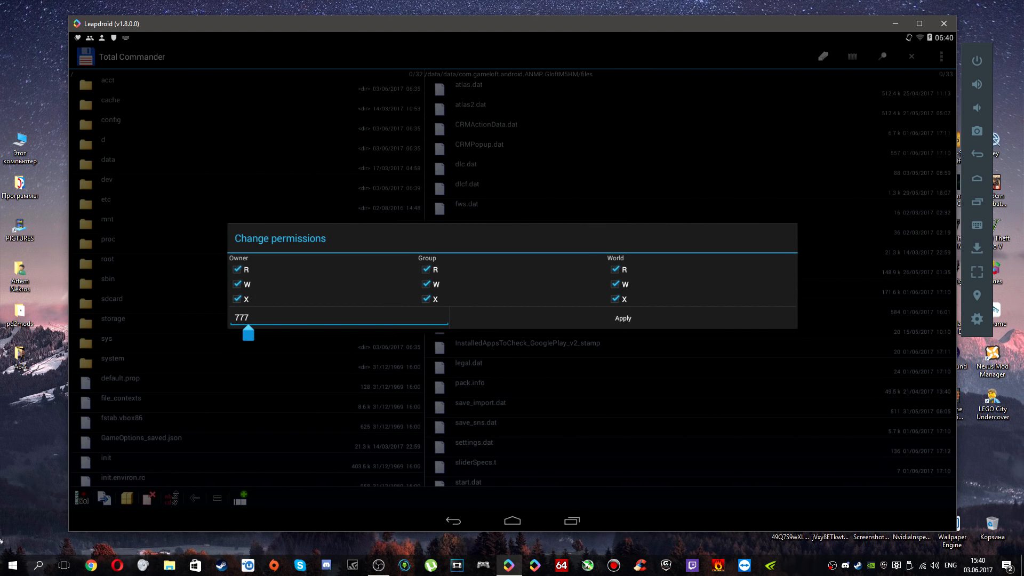
left_click(622, 318)
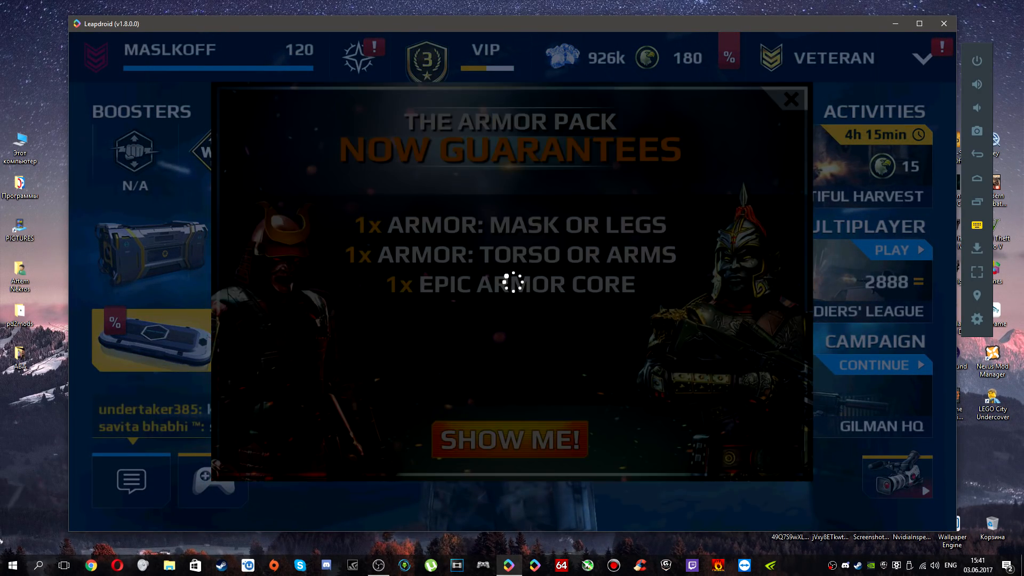
Step: Set the multiplayer game mode to Free-For-All and return to the campaign screen
left_click(791, 100)
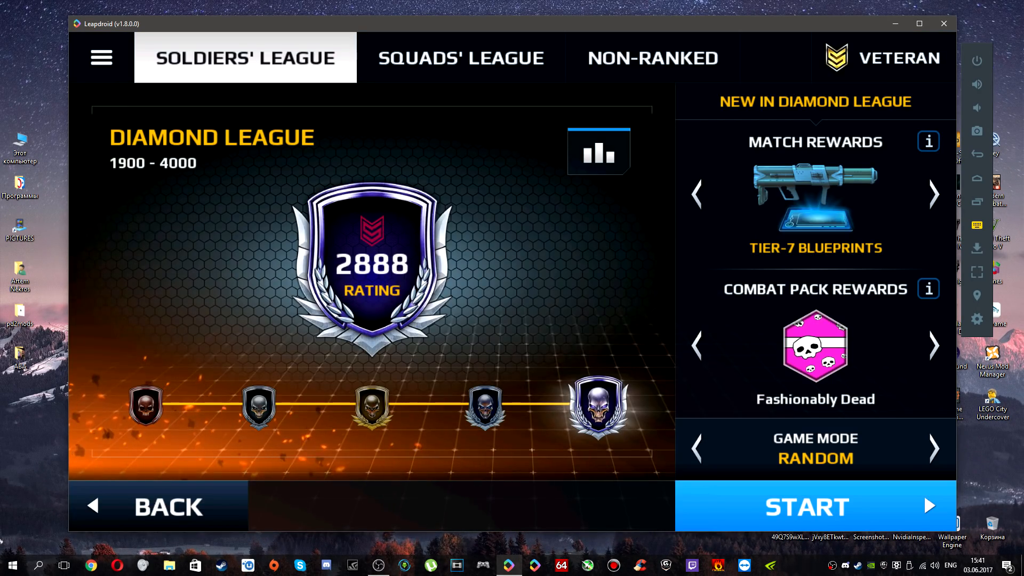
left_click(934, 449)
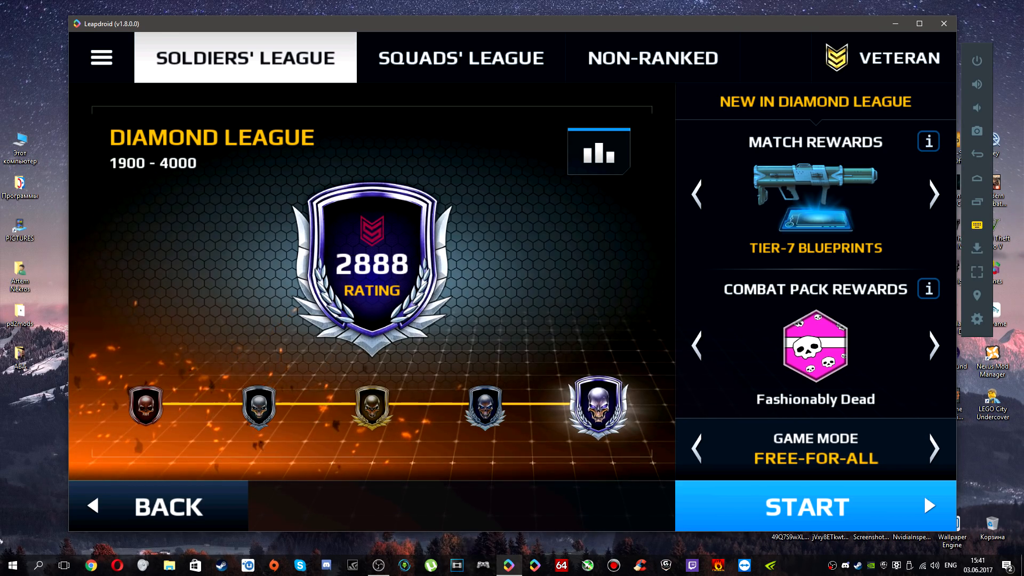
left_click(806, 505)
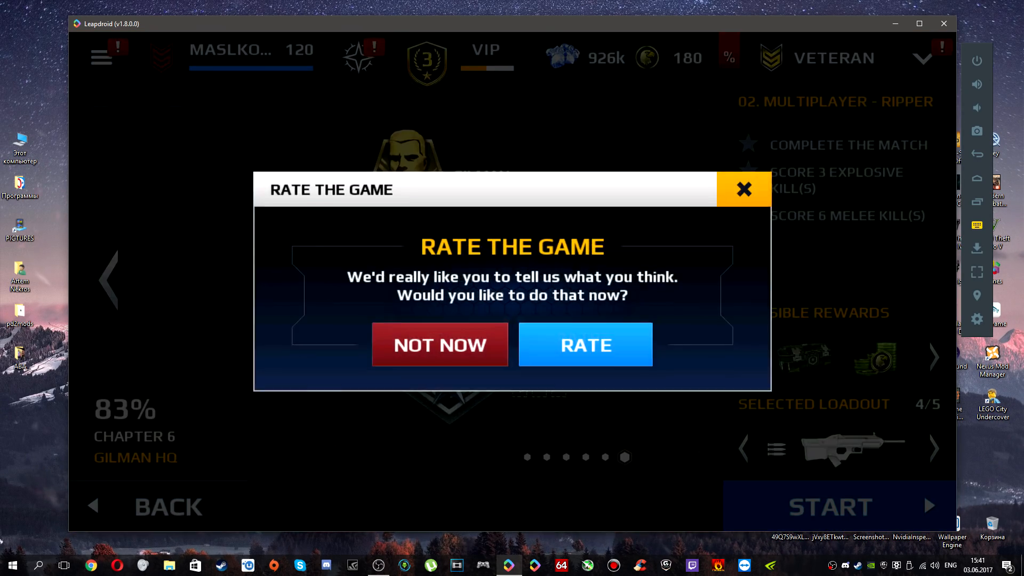
Step: Decline the rating and credits-video pop-ups and start the Bomb Squad mission
left_click(440, 345)
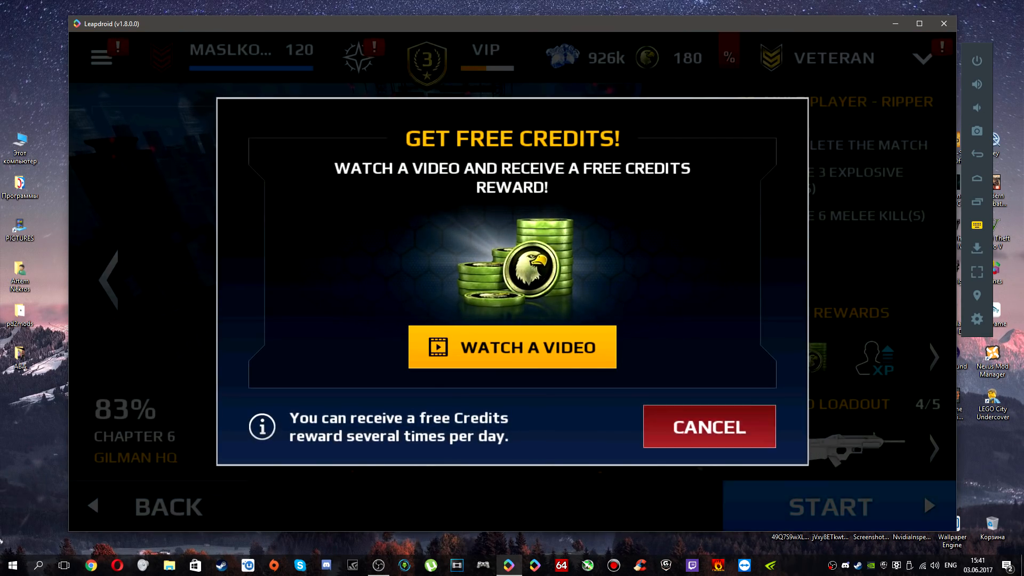
left_click(708, 426)
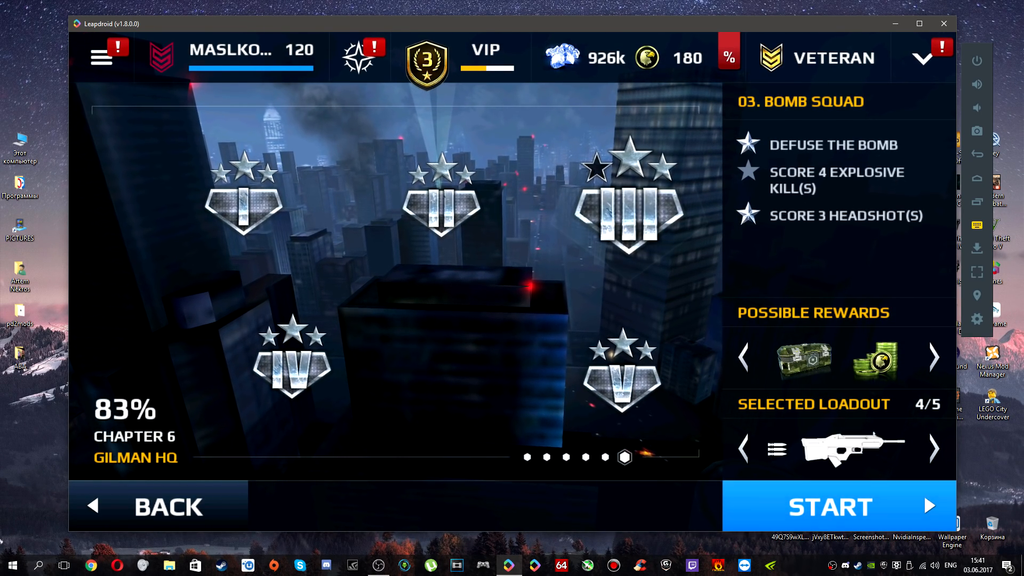
left_click(830, 506)
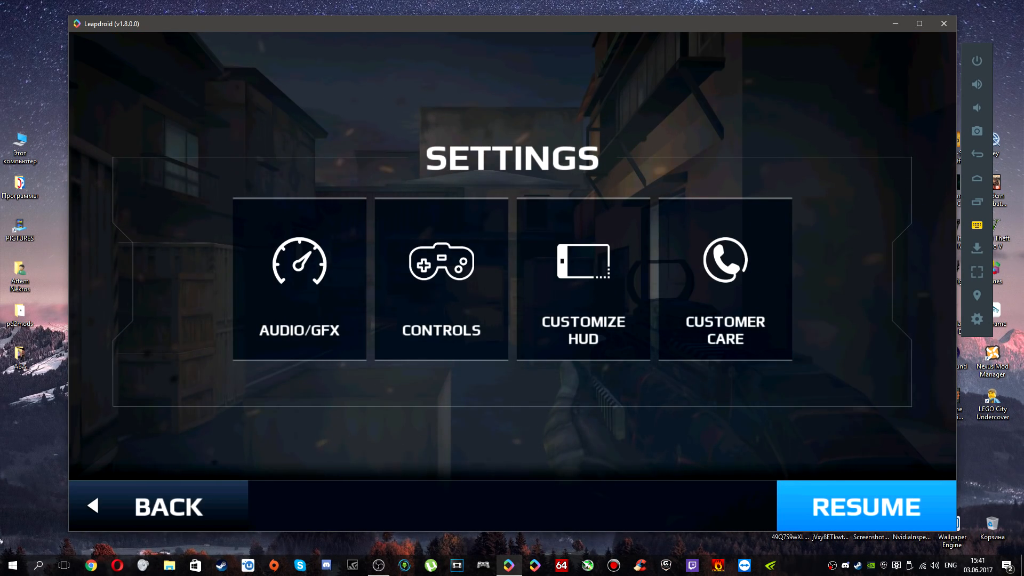
Step: Bring up Customize HUD with Leapdroid's keymapping overlay to place keys like LAlt on HUD icons
left_click(582, 280)
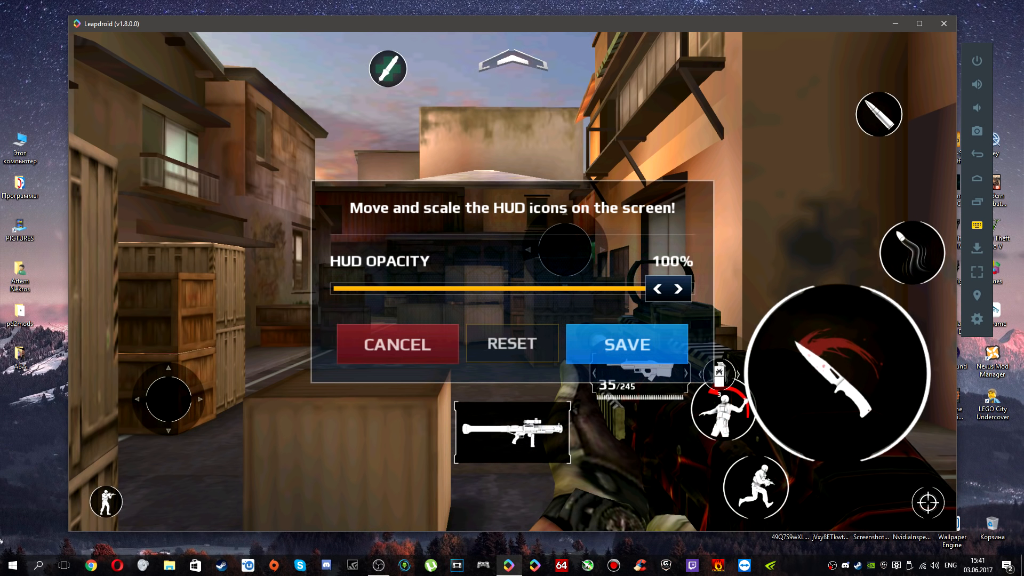
left_click(878, 114)
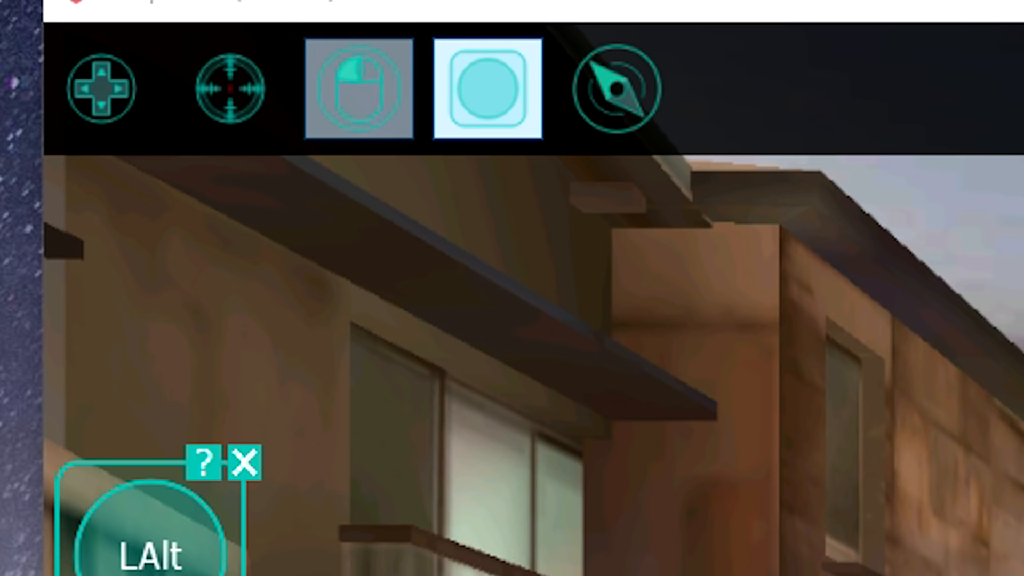
left_click(101, 89)
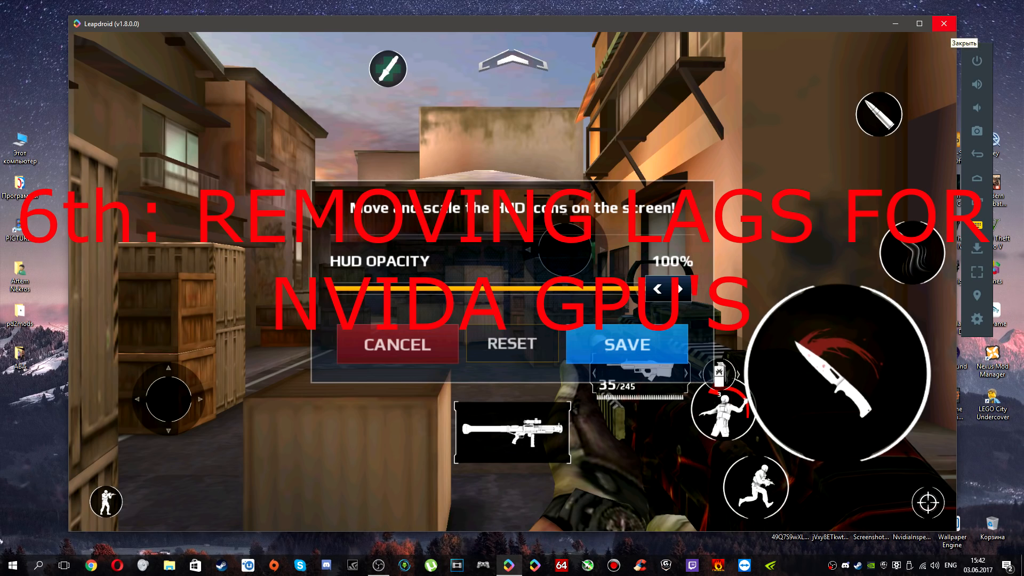
Step: Exit Leapdroid and look down the GeForce Experience download page
left_click(944, 23)
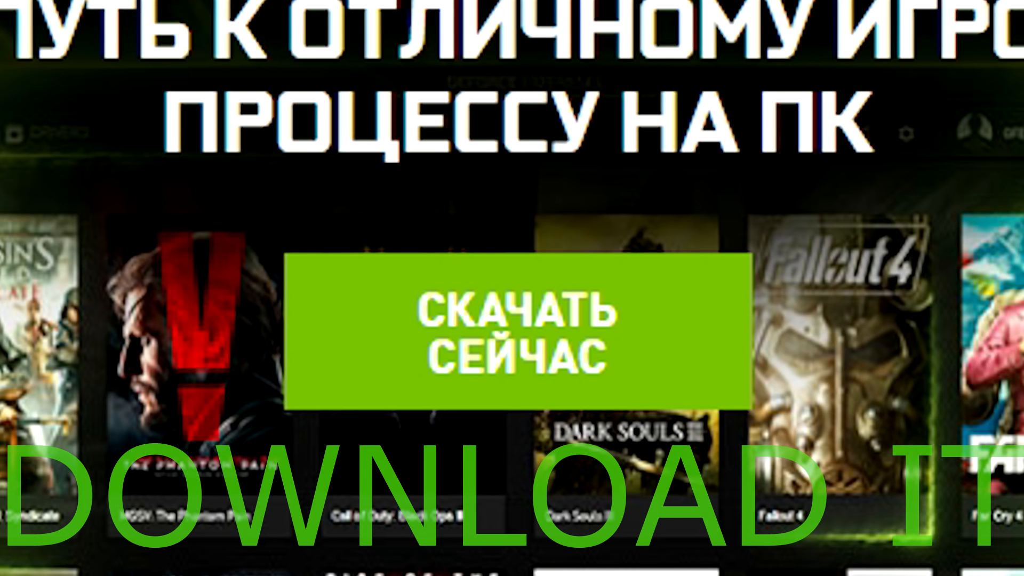
scroll("down", 3)
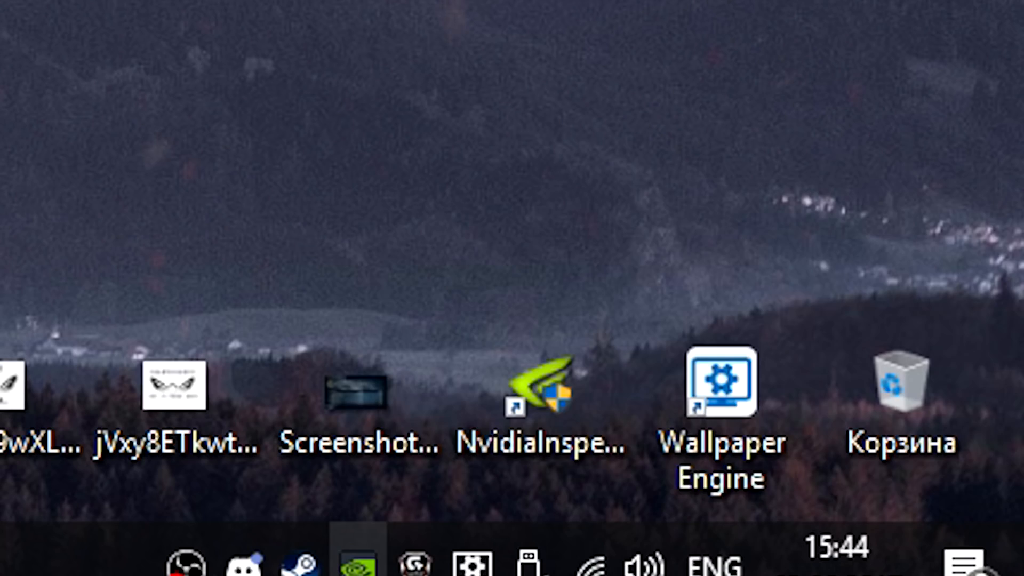
Step: Launch NVIDIA Control Panel from the tray icon and review the global 3D settings
right_click(354, 563)
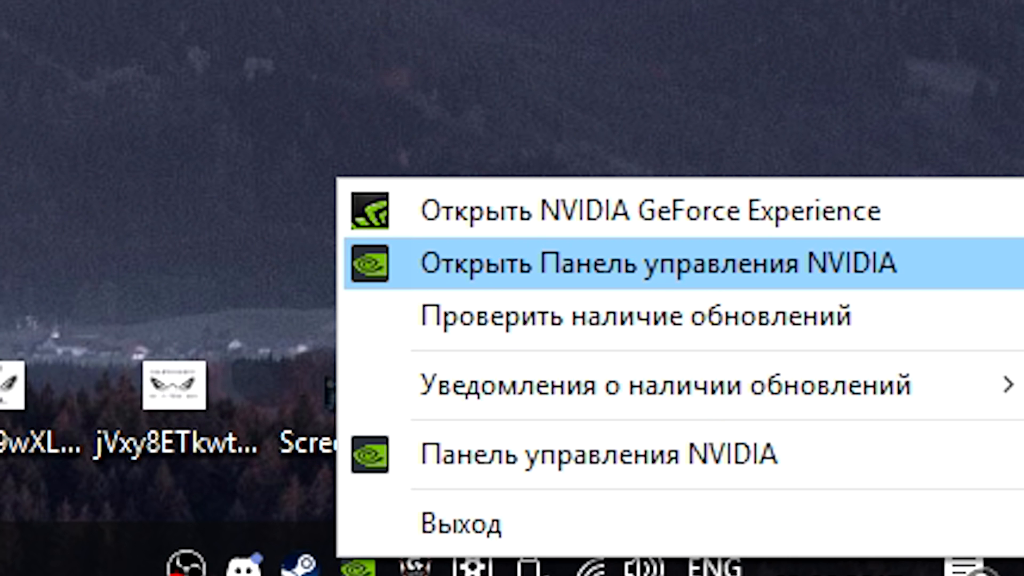
left_click(653, 264)
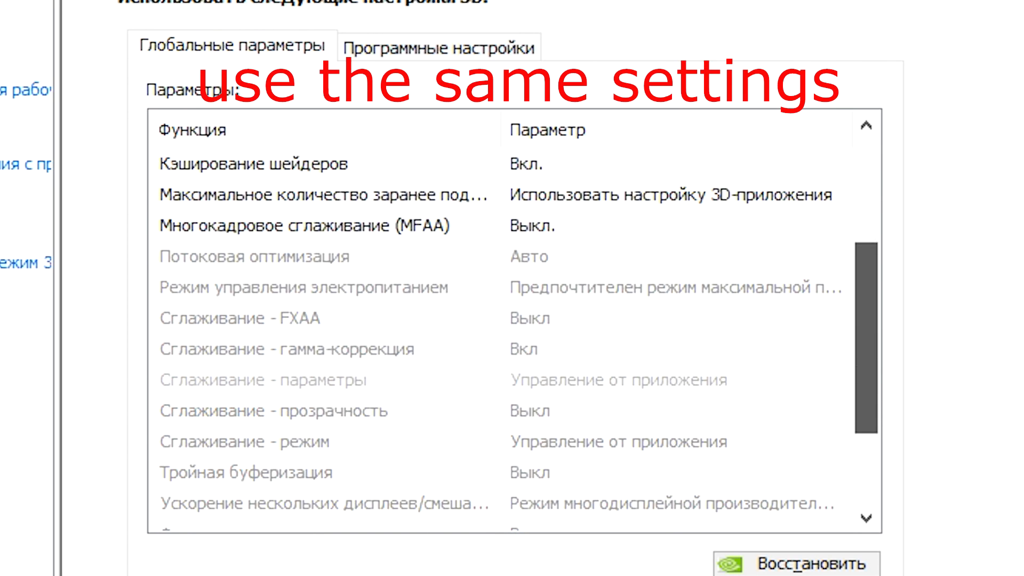
scroll("up", 3)
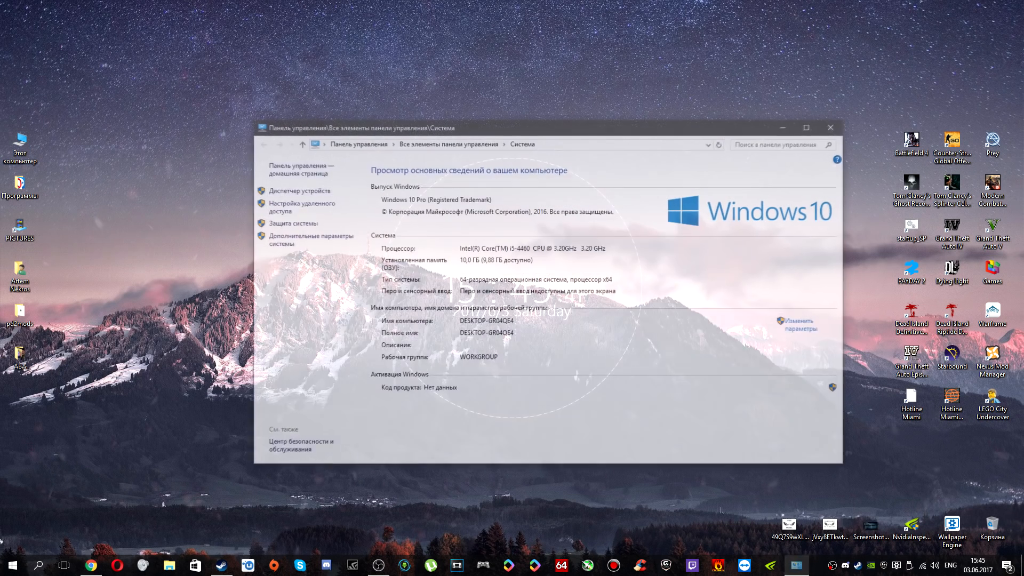
Step: View Display adapters in Device Manager, selecting Intel HD Graphics 4600 beside the GTX 1060 6GB
left_click(299, 191)
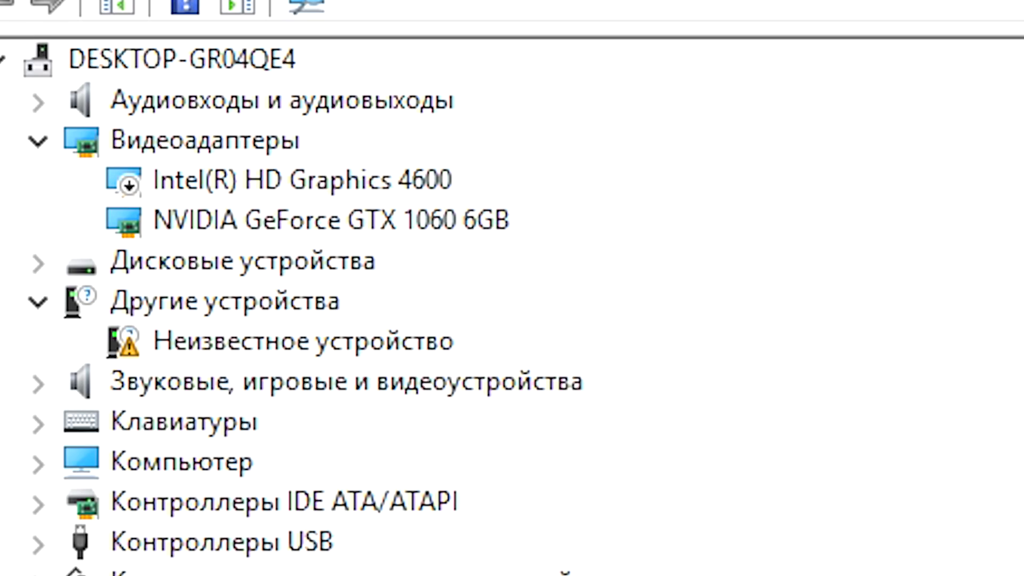
left_click(298, 180)
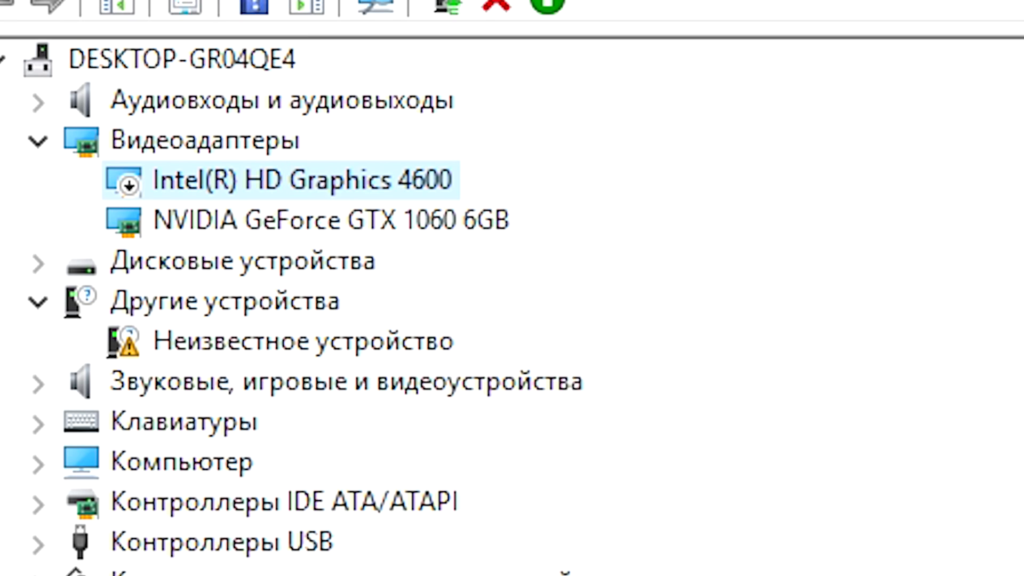